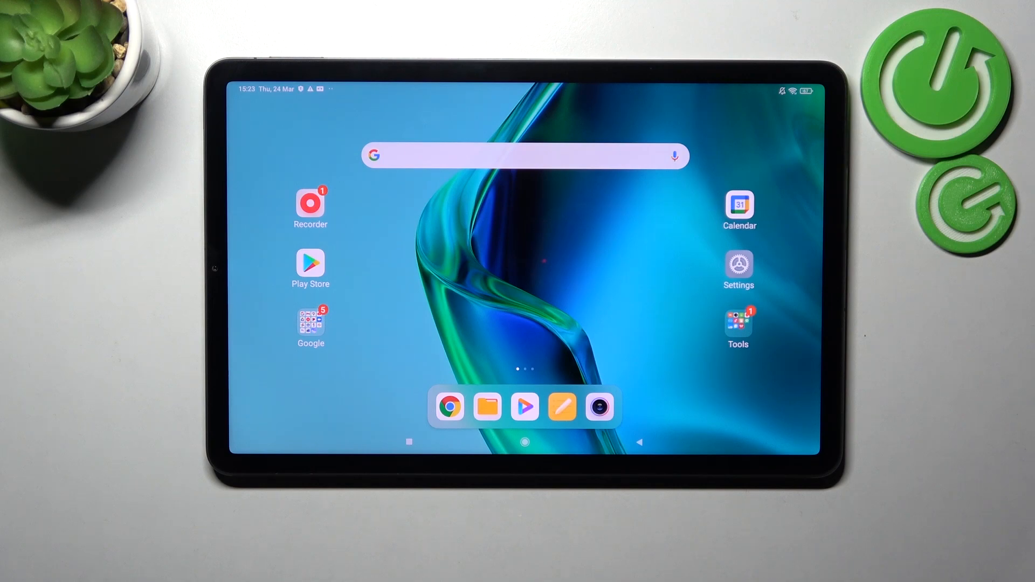
# Step: Launch Gallery from the Google folder on the home screen
pyautogui.click(311, 323)
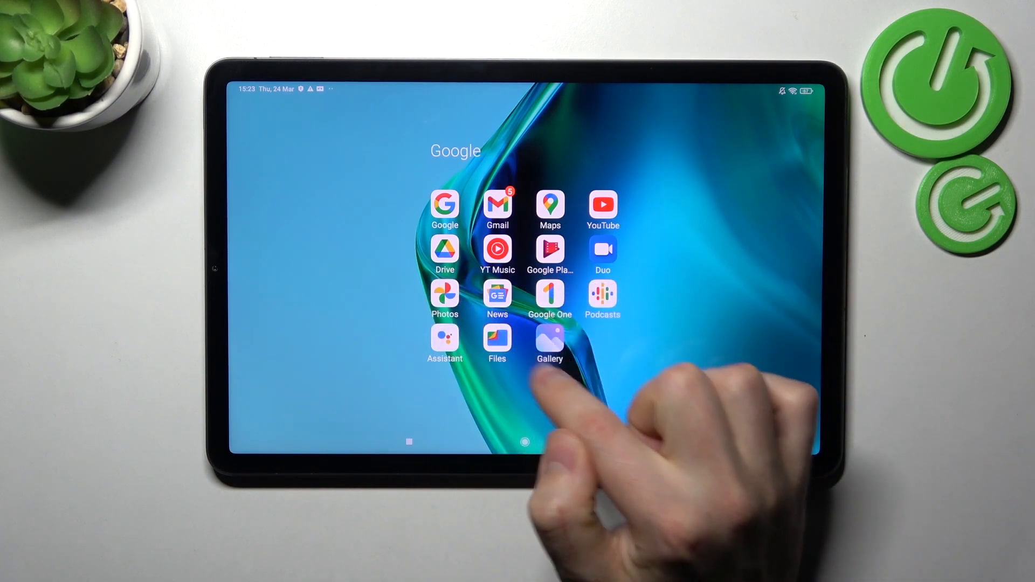
pyautogui.click(550, 344)
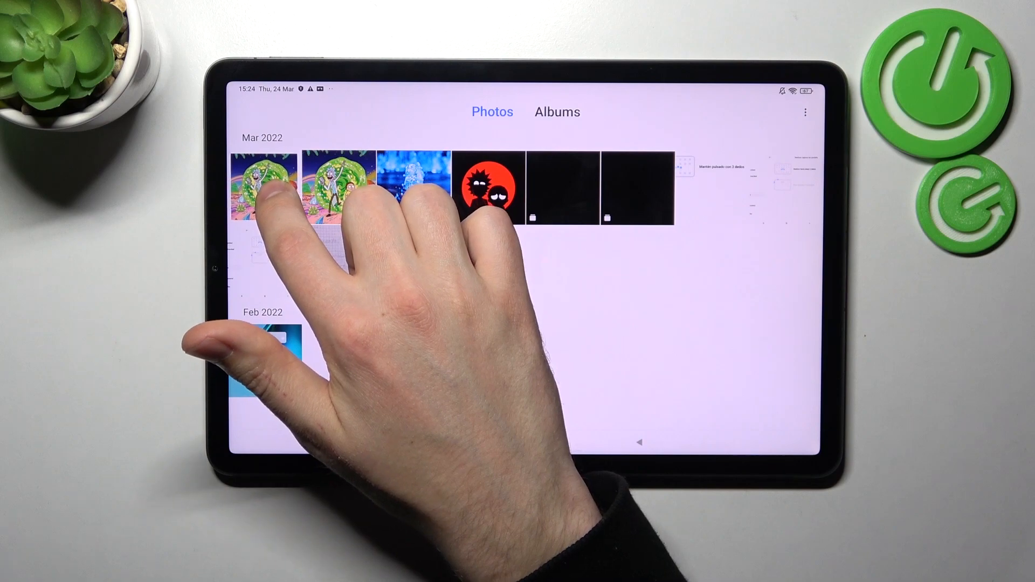
# Step: Select the two portal pictures and the water splash photo and add them to the Private album
pyautogui.click(264, 185)
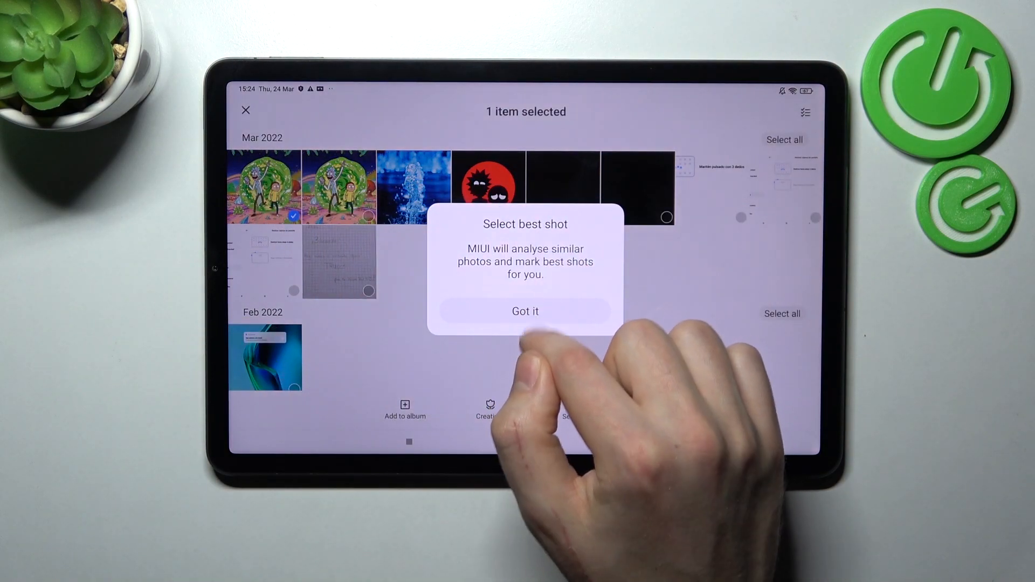
pyautogui.click(524, 311)
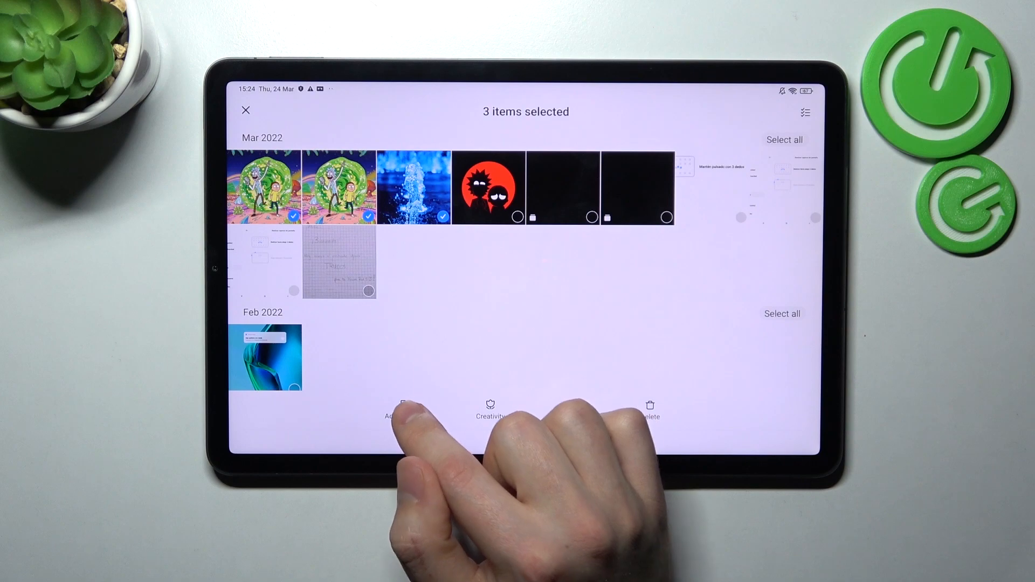
pyautogui.click(404, 409)
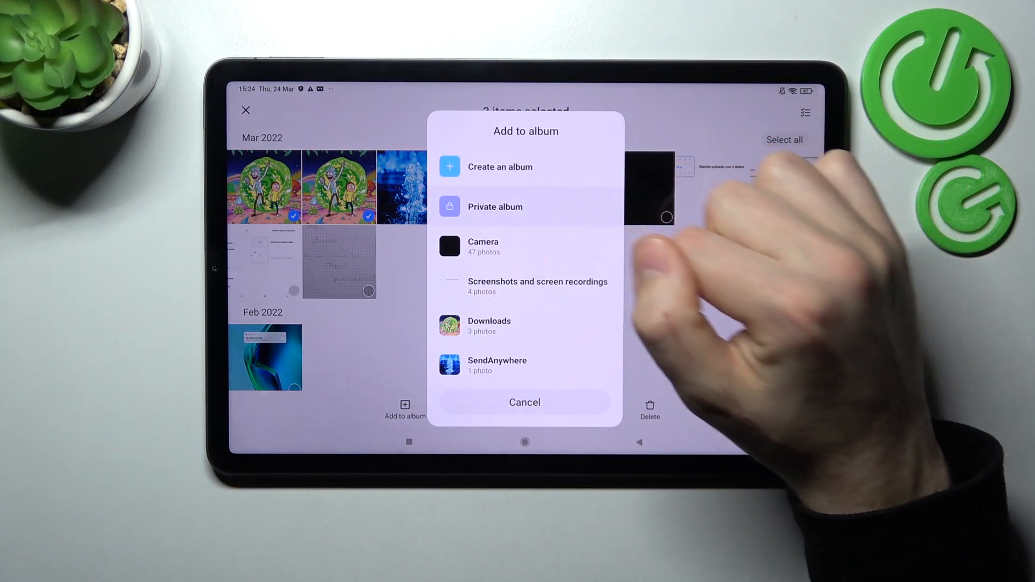
pyautogui.click(494, 206)
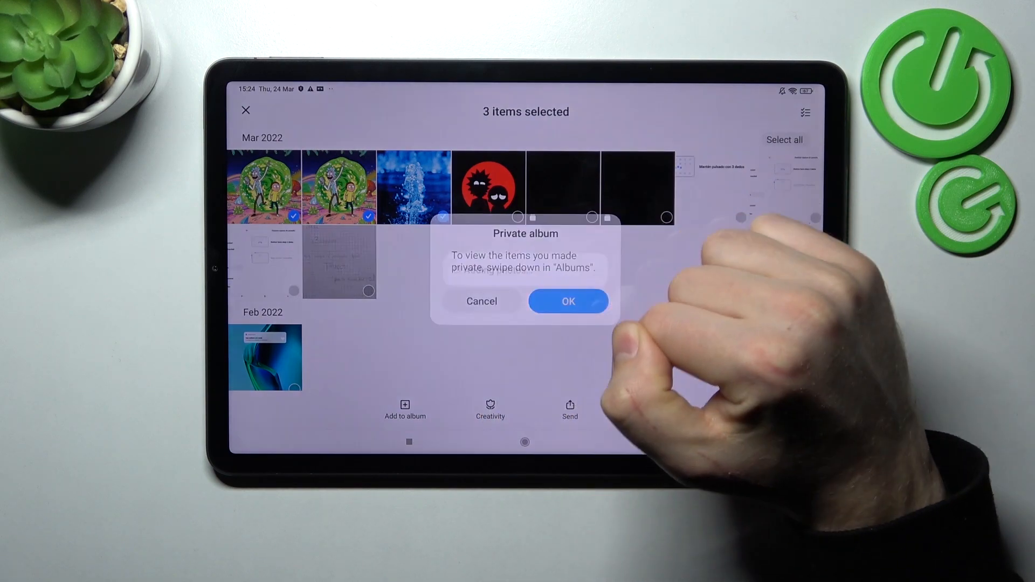
pyautogui.click(568, 300)
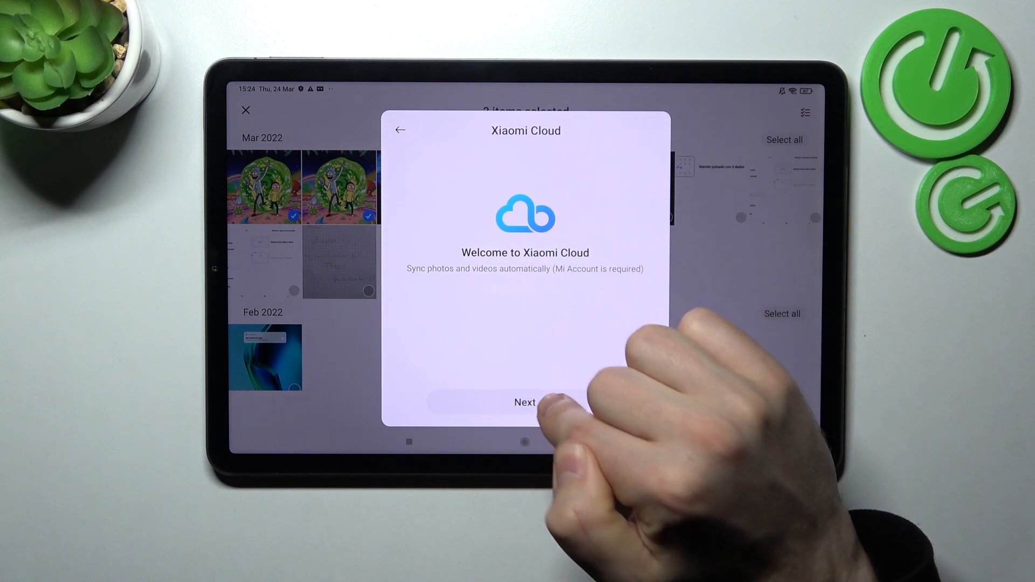
# Step: Skip Xiaomi Cloud setup with SendAnywhere sync off, backing out of Mi Account sign-in
pyautogui.click(525, 402)
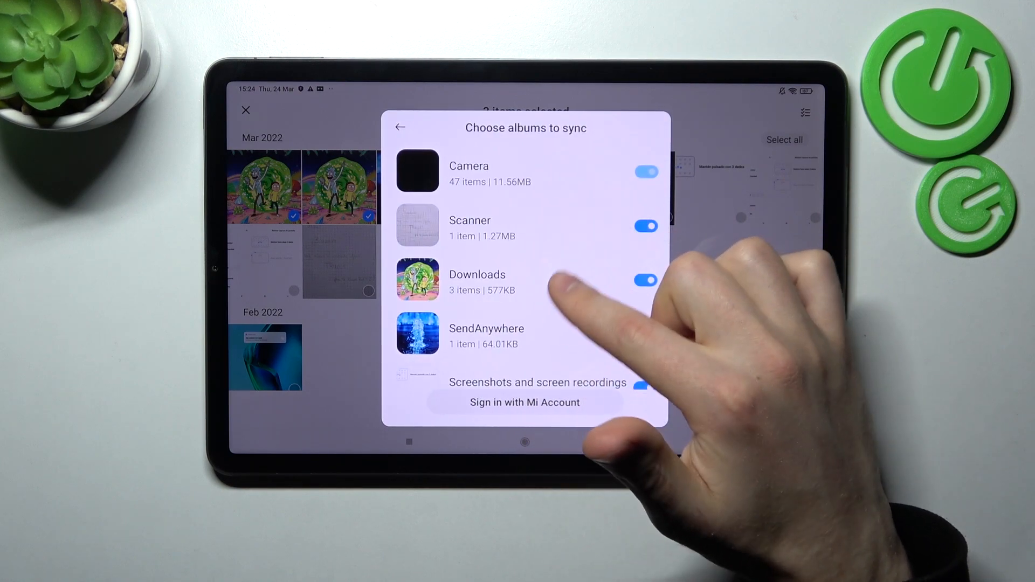
pyautogui.click(646, 334)
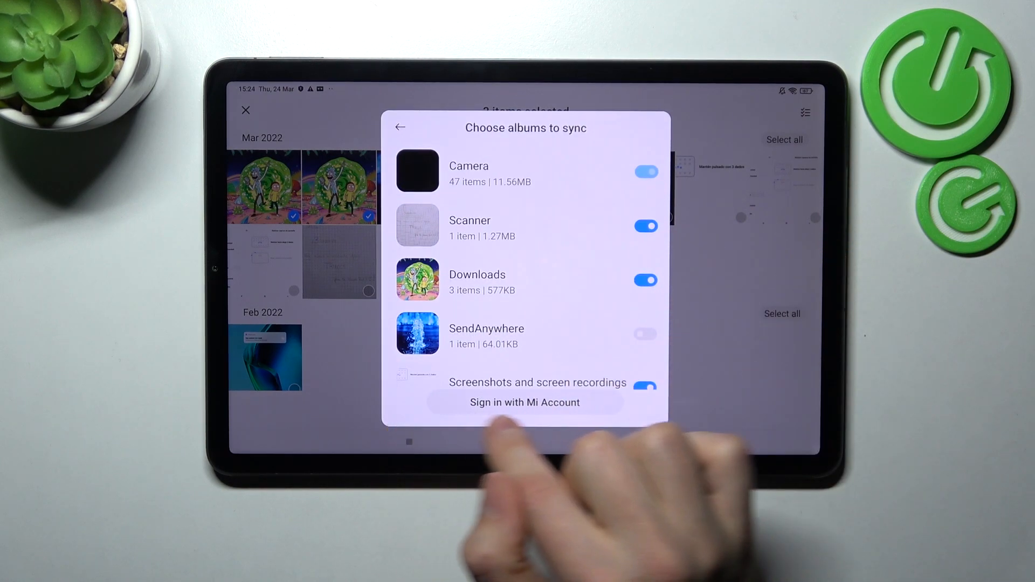
pyautogui.click(524, 402)
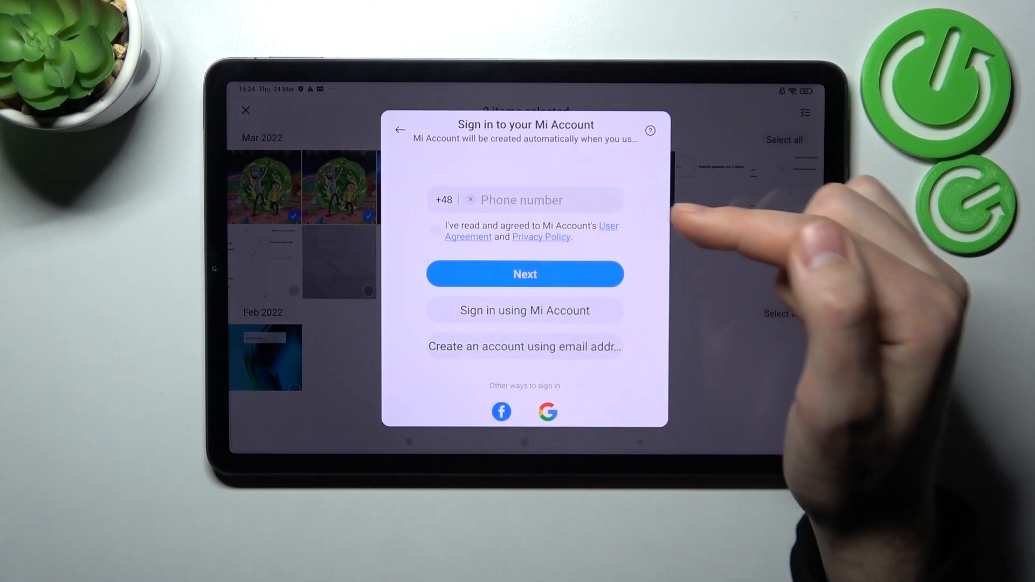
pyautogui.click(435, 230)
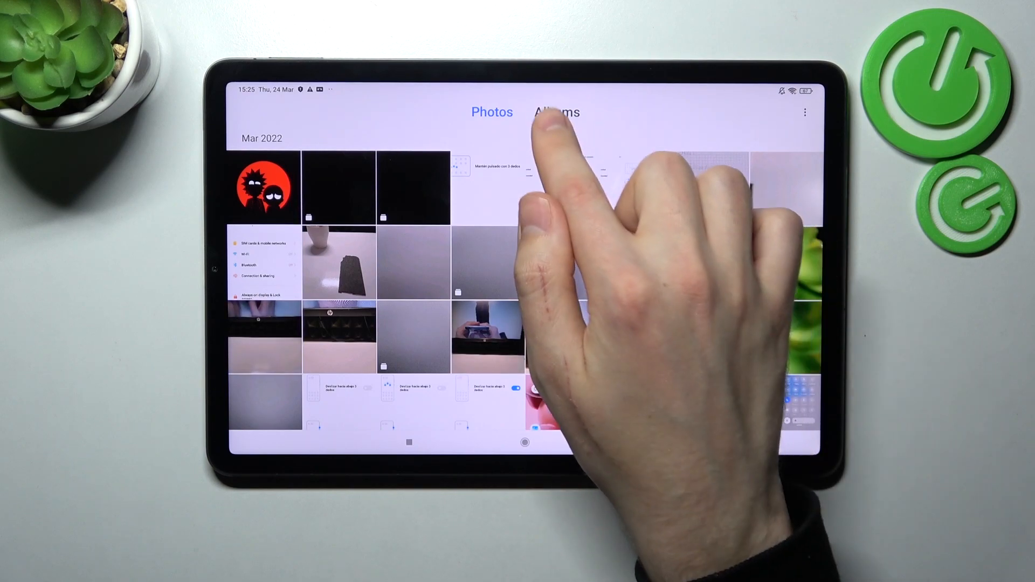
# Step: Open the private album from Albums and accept the privacy protection password notice
pyautogui.click(556, 112)
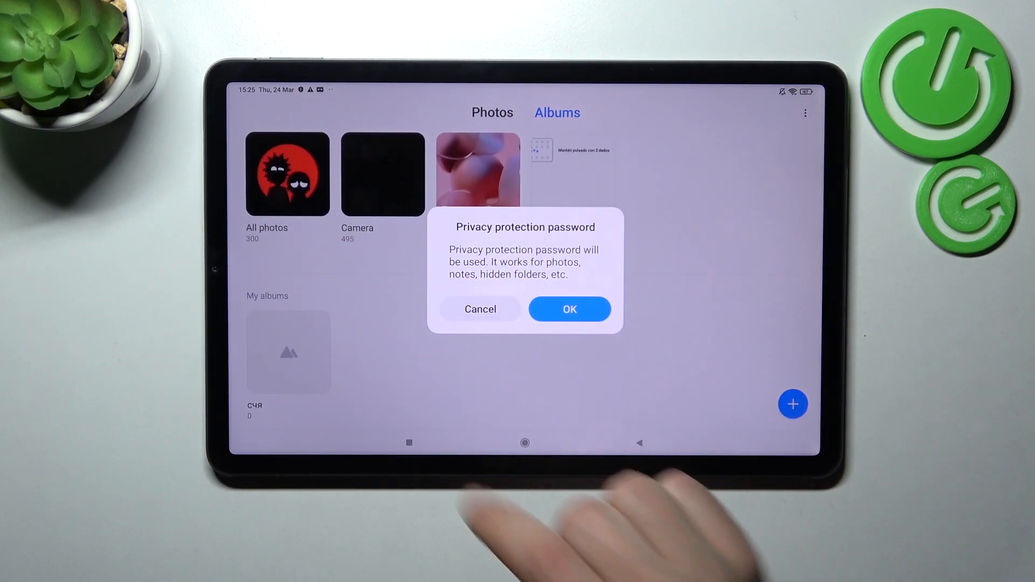
pyautogui.click(569, 309)
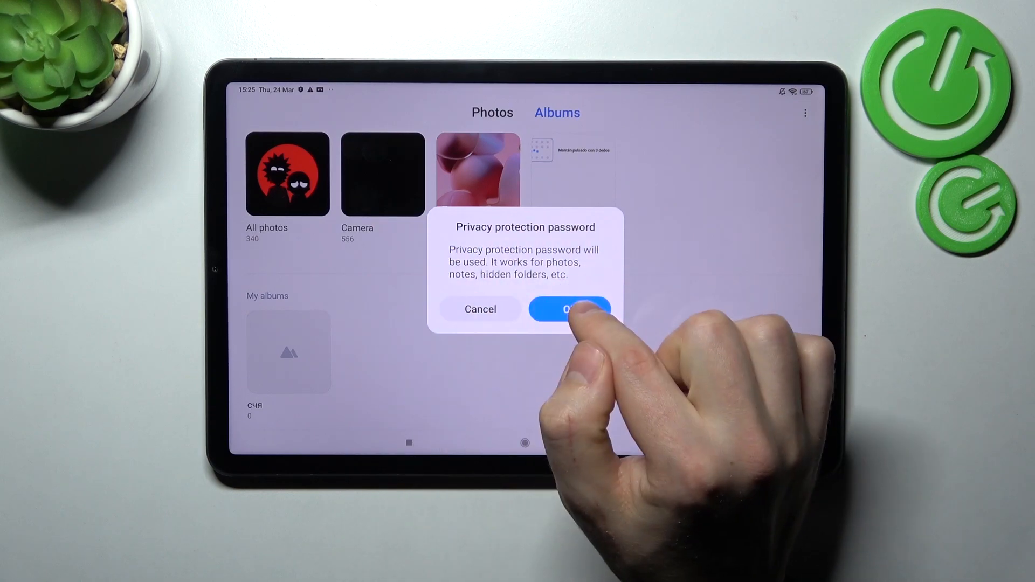
pyautogui.click(569, 309)
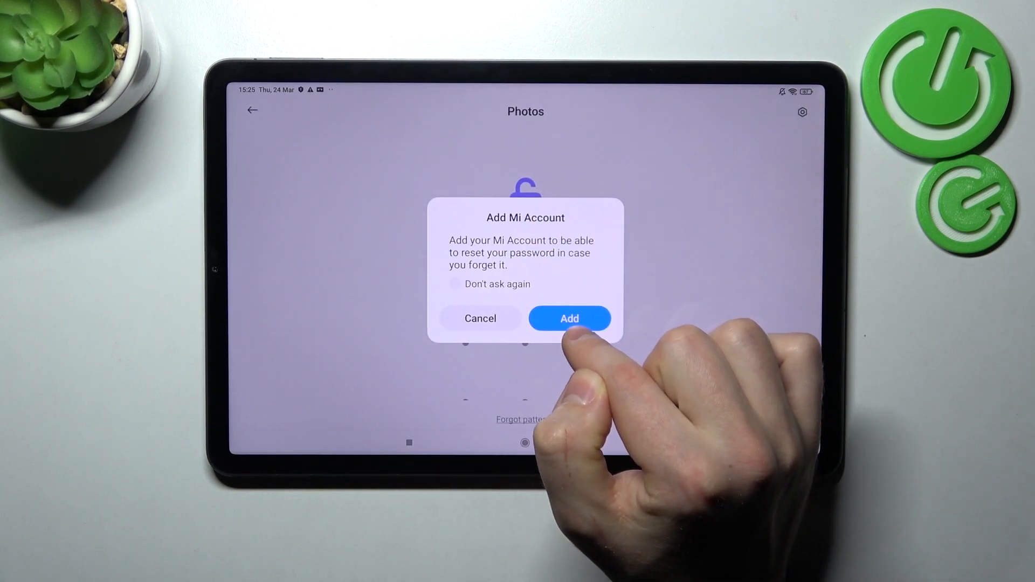